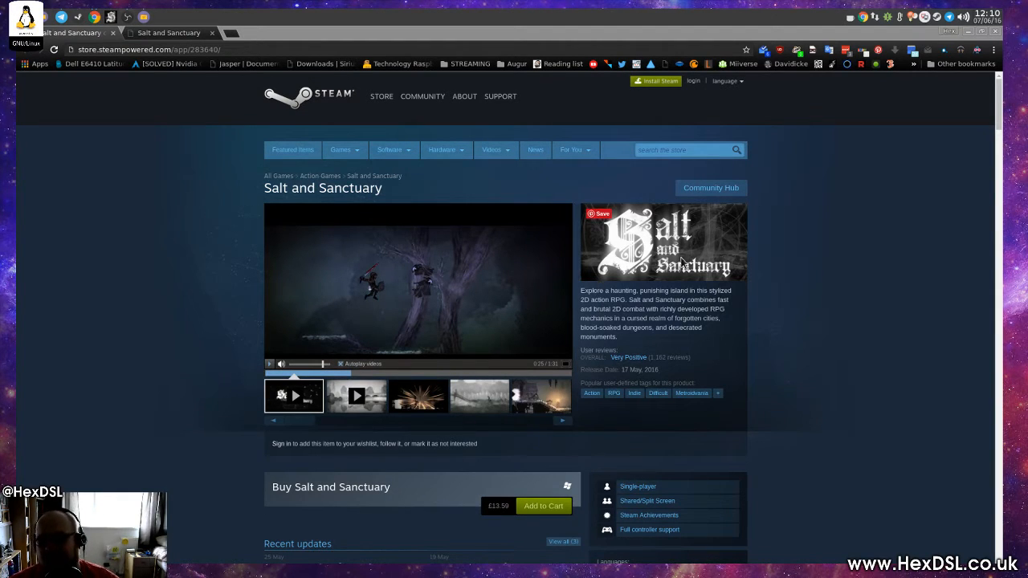
mouse_move(787, 243)
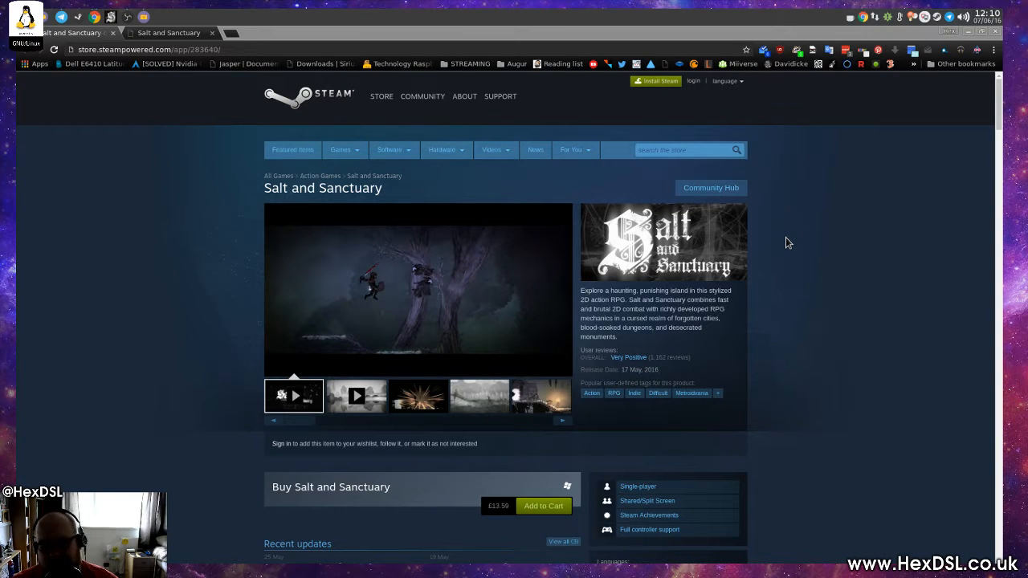
mouse_move(661, 305)
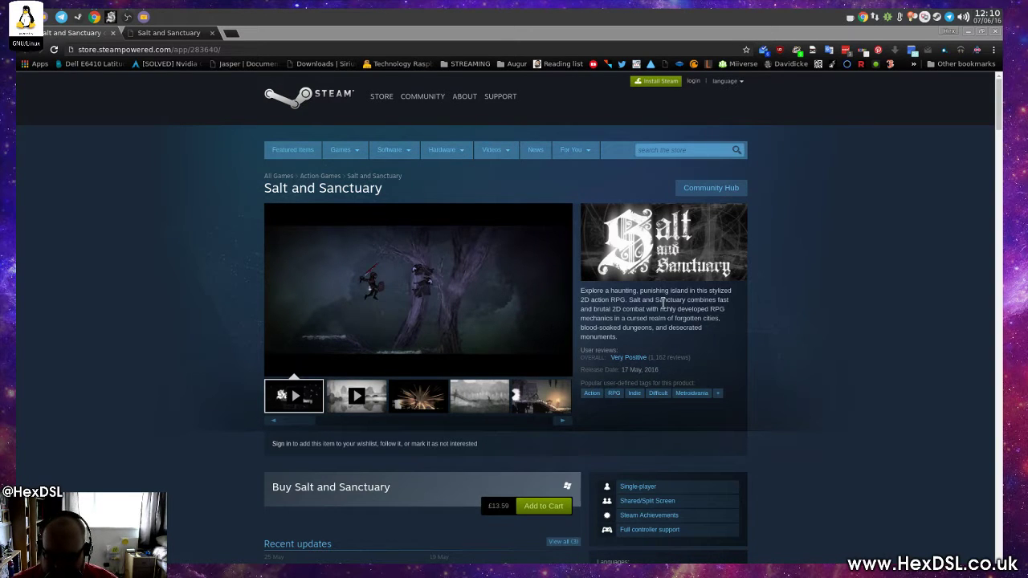
Move down the store page and expand the full system requirements for the game.
scroll("down", 3)
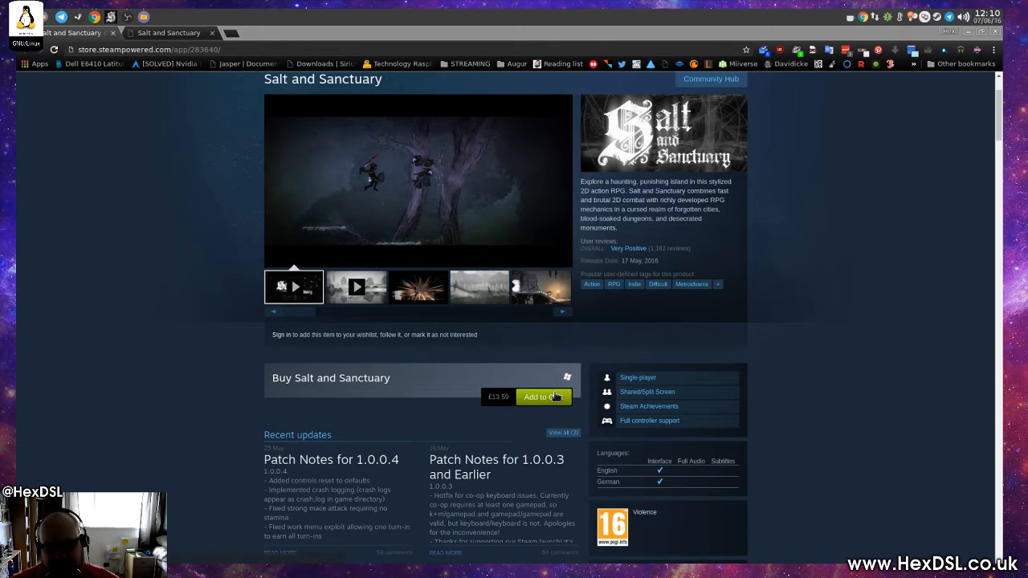
mouse_move(515, 416)
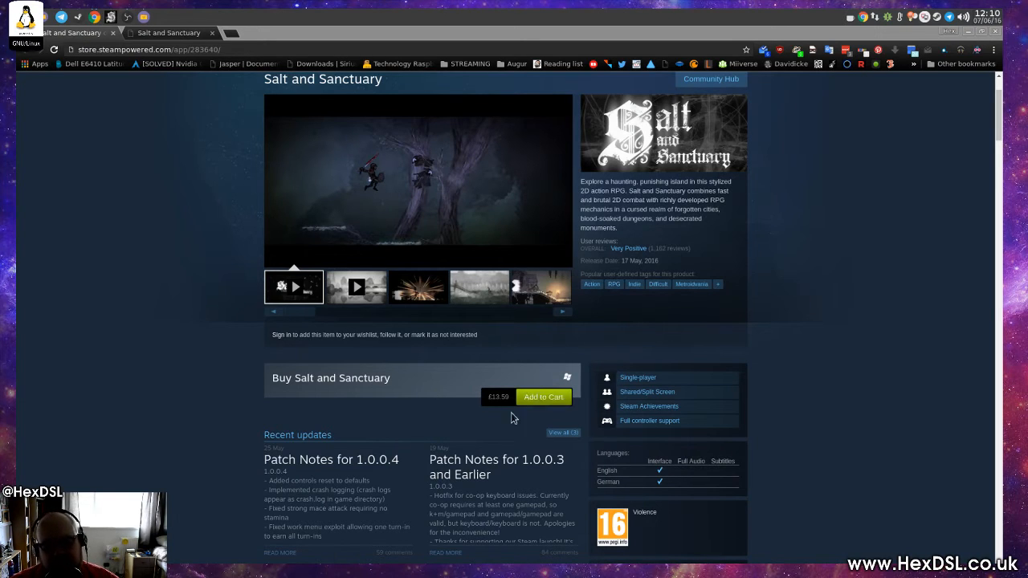
mouse_move(562, 383)
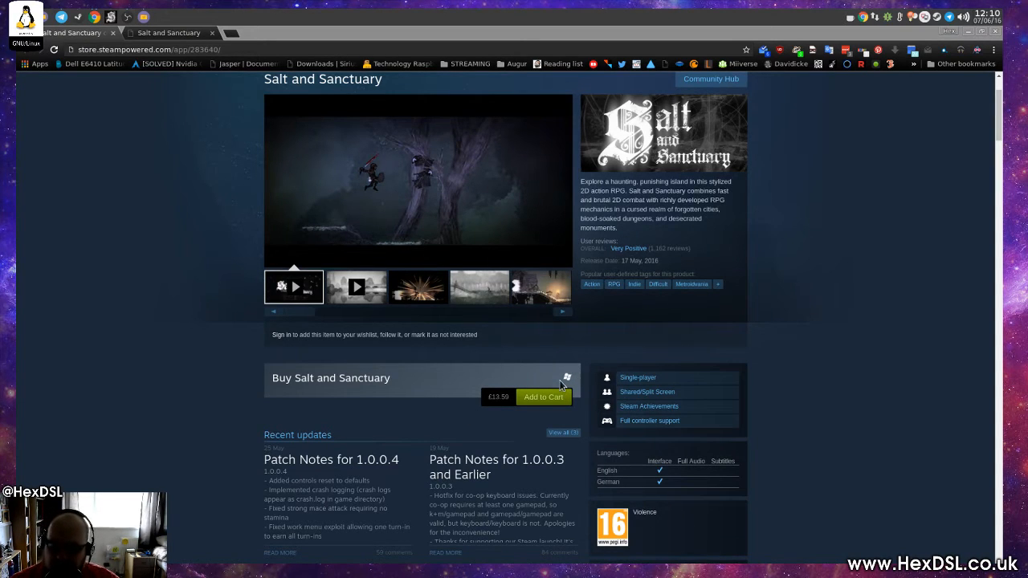
mouse_move(534, 382)
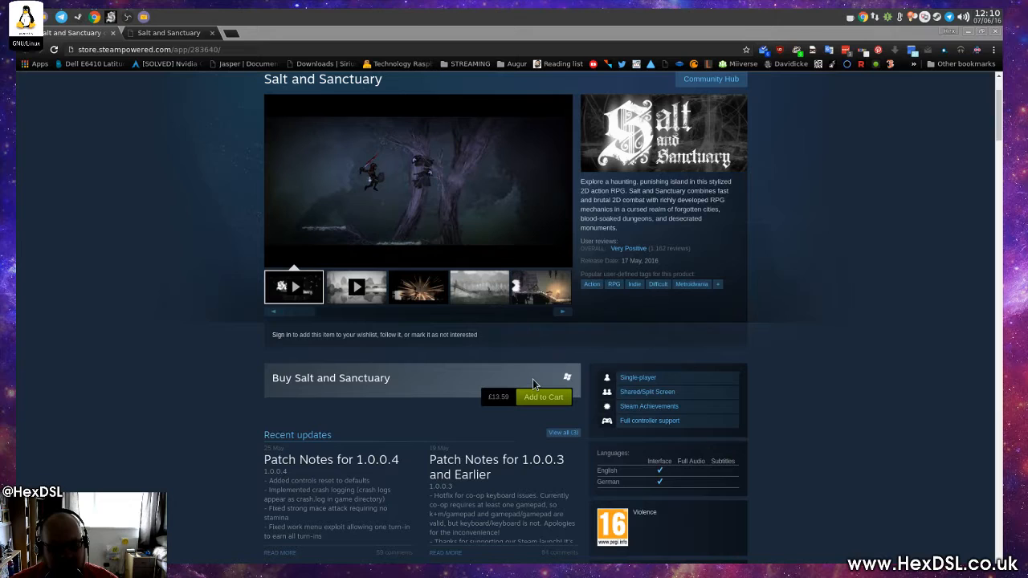
mouse_move(544, 378)
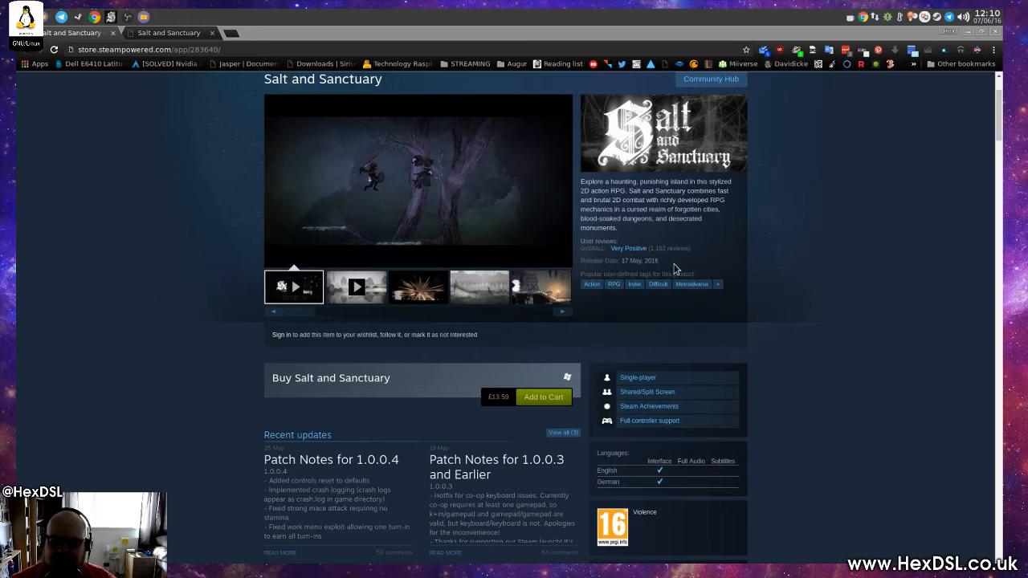
mouse_move(762, 264)
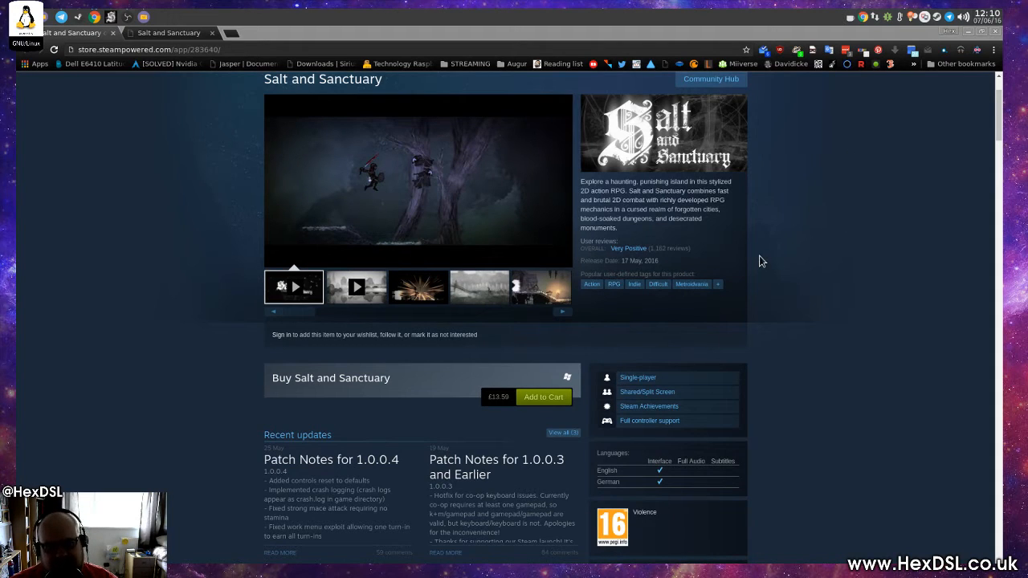
mouse_move(755, 276)
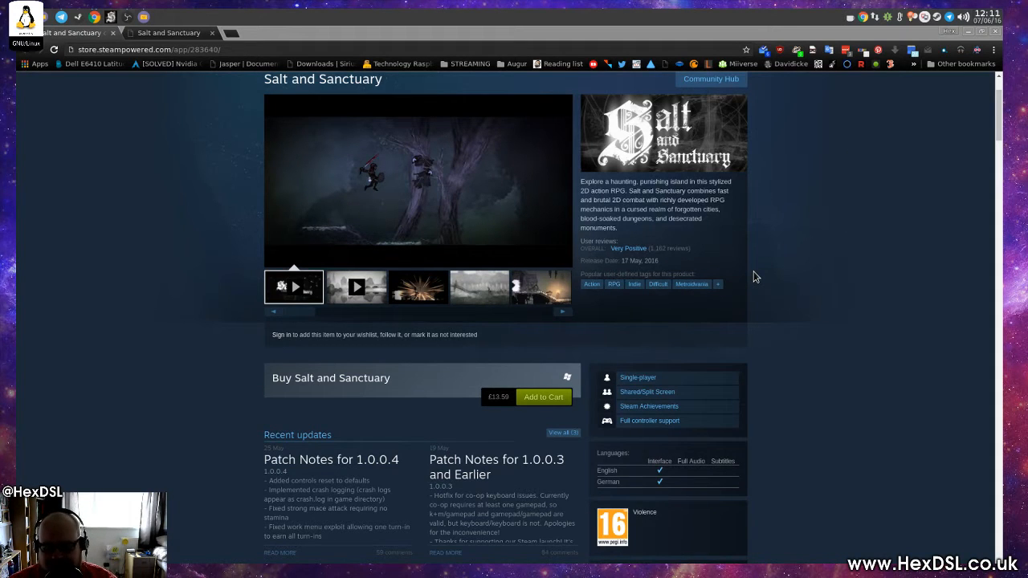
scroll("down", 3)
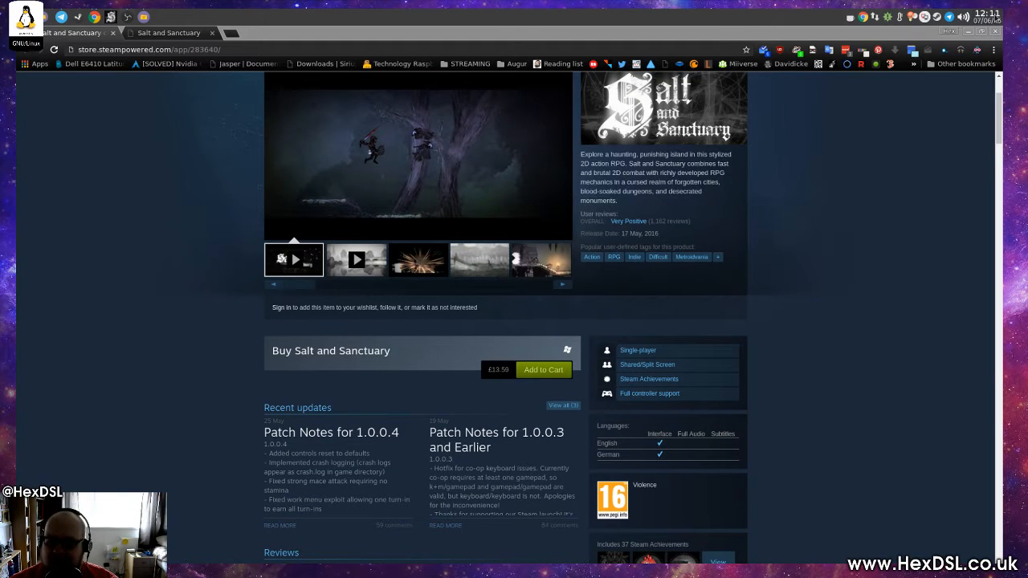
scroll("down", 3)
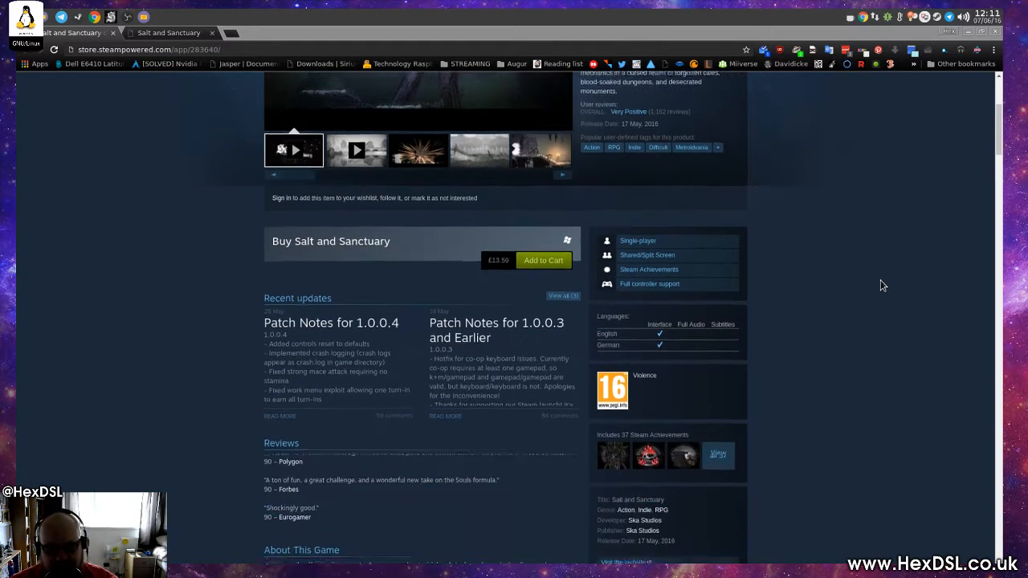
scroll("down", 3)
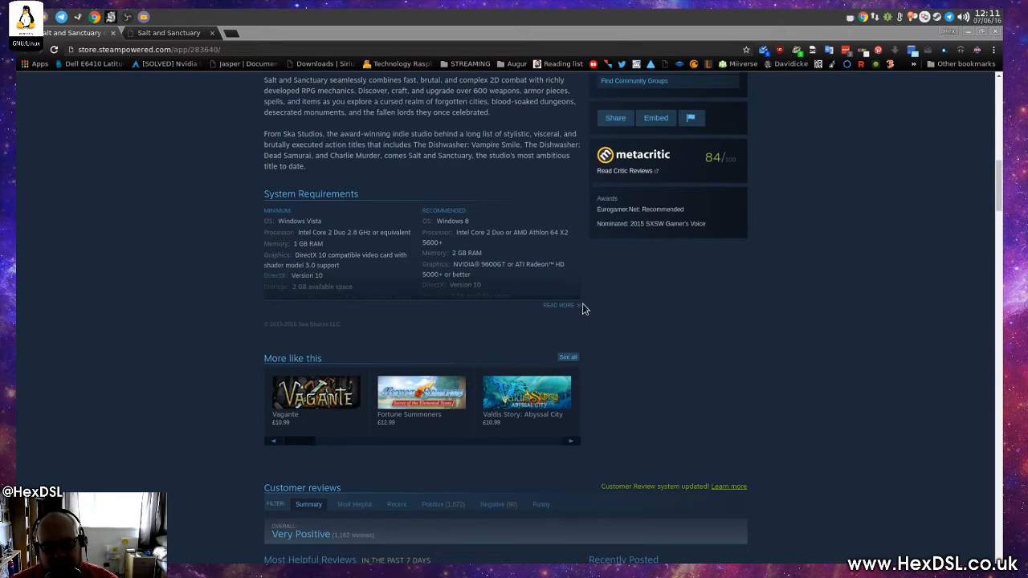
left_click(561, 305)
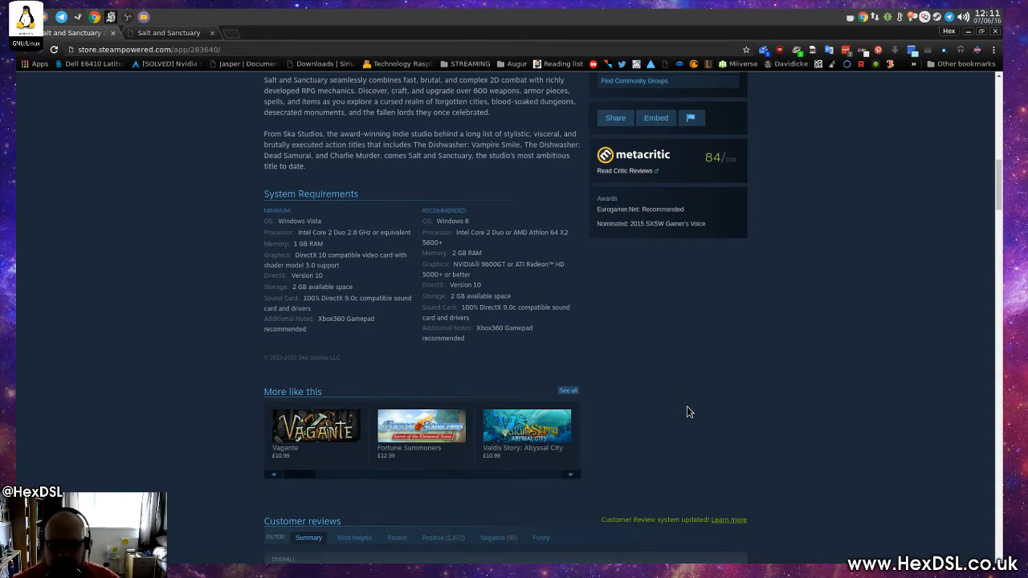
mouse_move(304, 283)
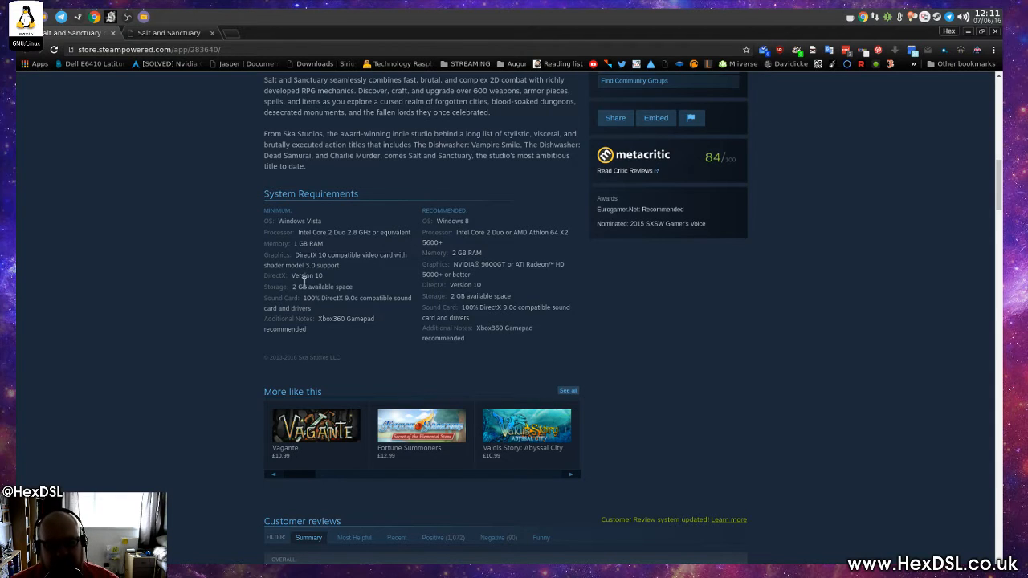
mouse_move(463, 224)
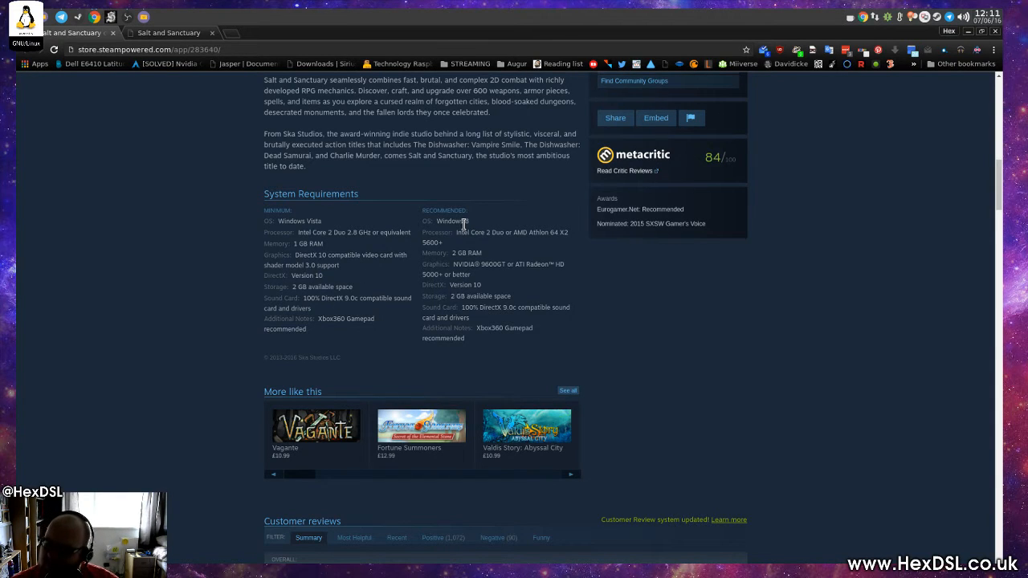
mouse_move(311, 286)
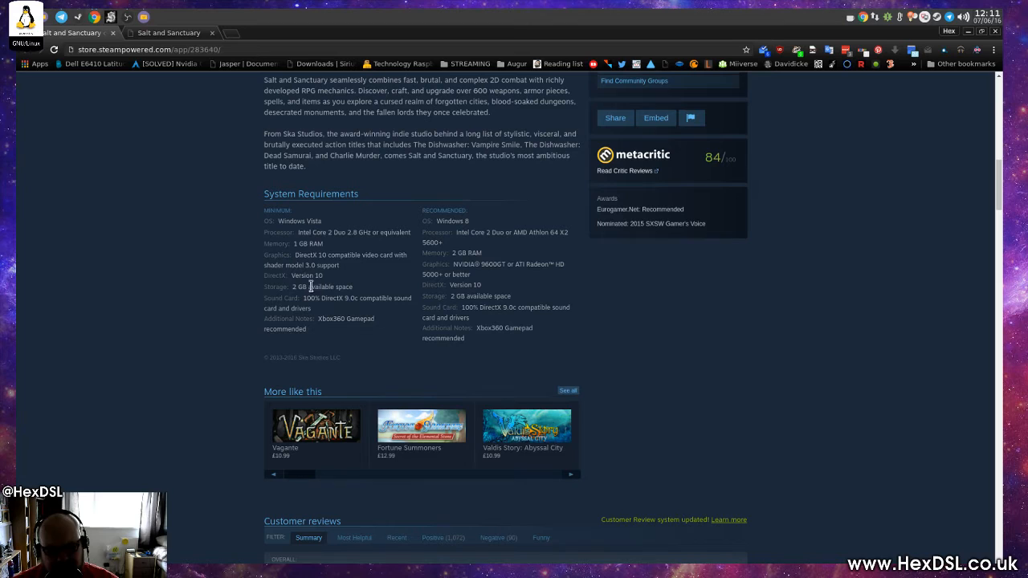
mouse_move(399, 404)
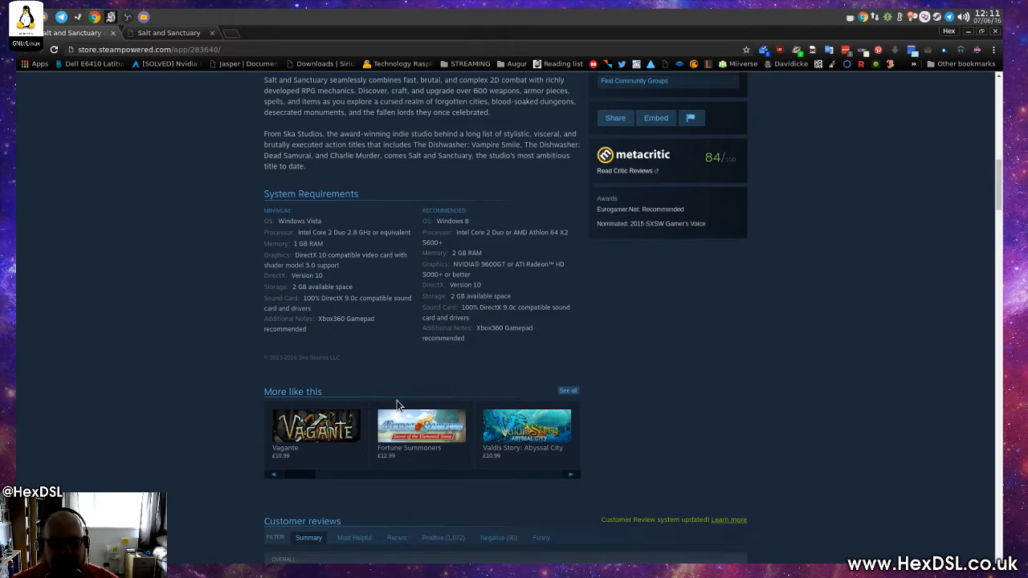
mouse_move(408, 392)
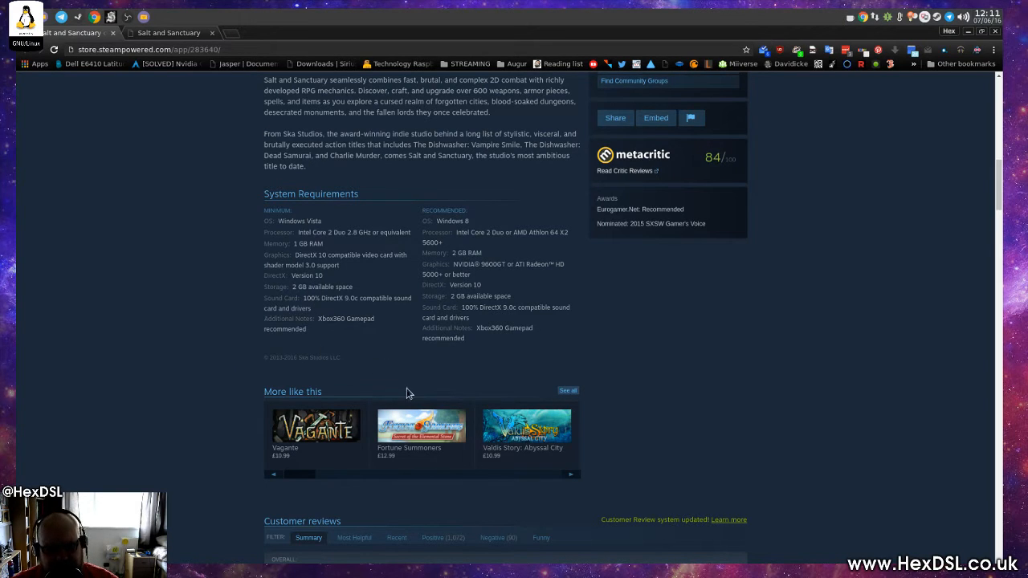
mouse_move(737, 295)
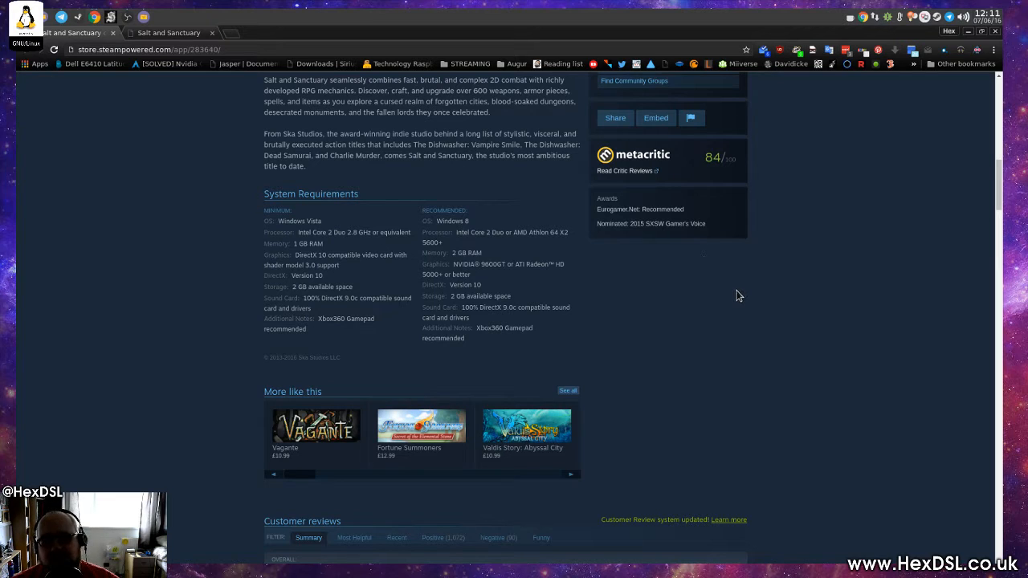
mouse_move(478, 358)
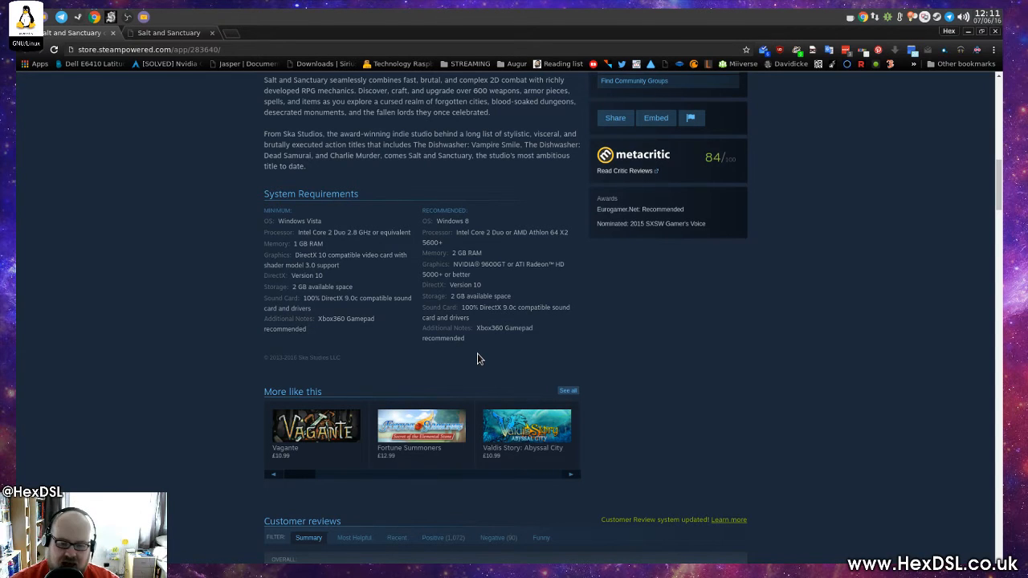
mouse_move(485, 350)
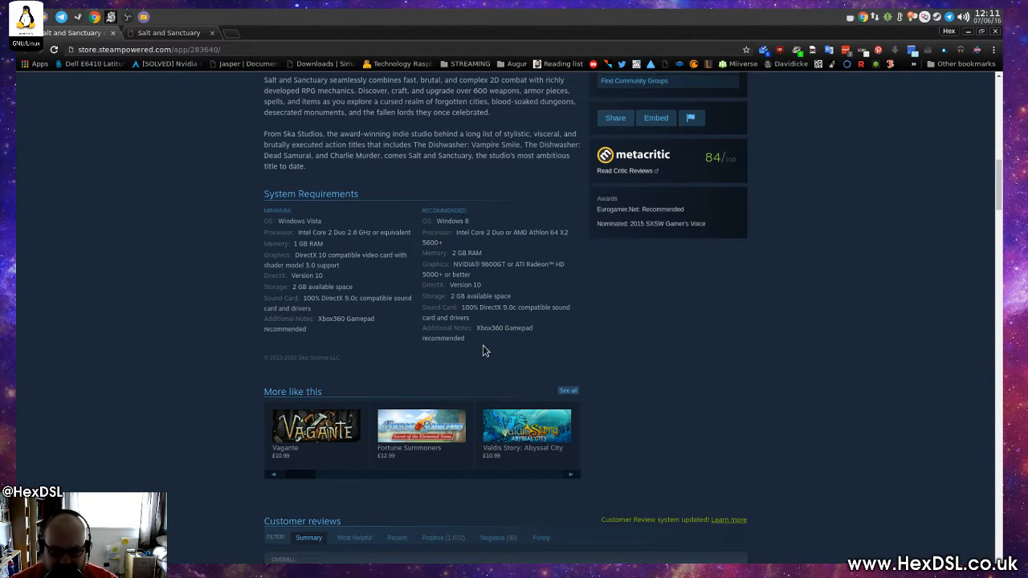
mouse_move(784, 191)
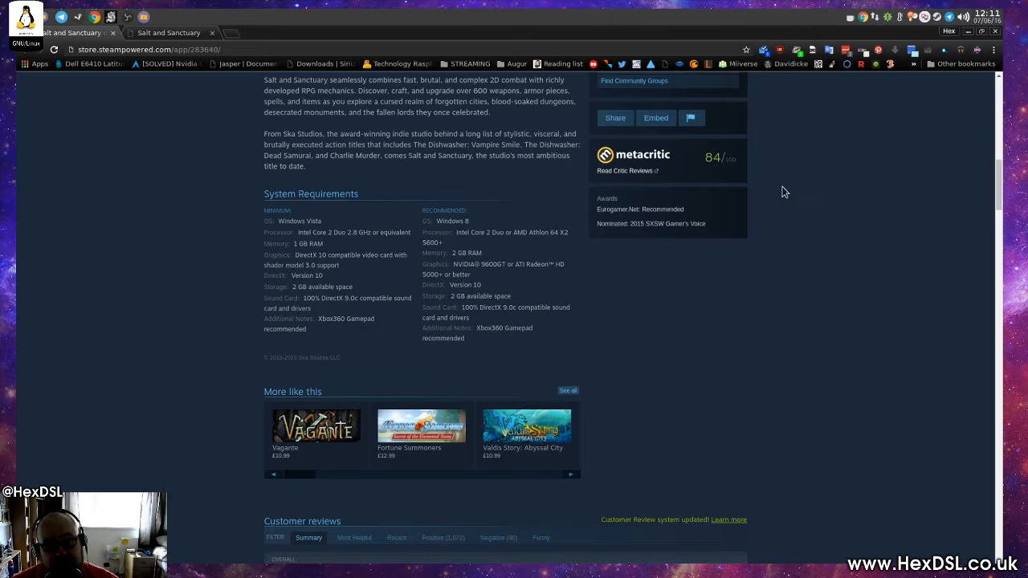
mouse_move(776, 332)
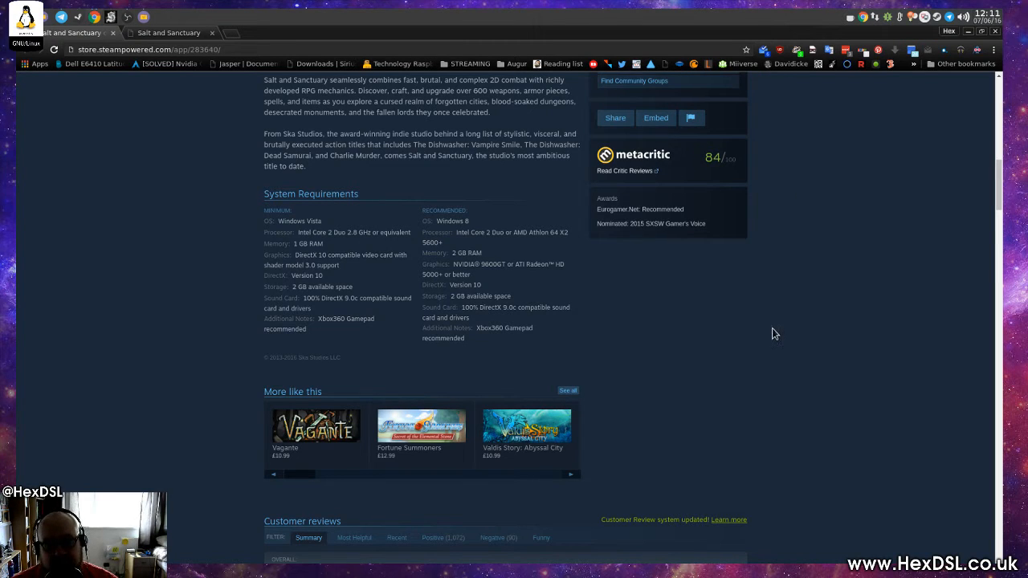
mouse_move(752, 408)
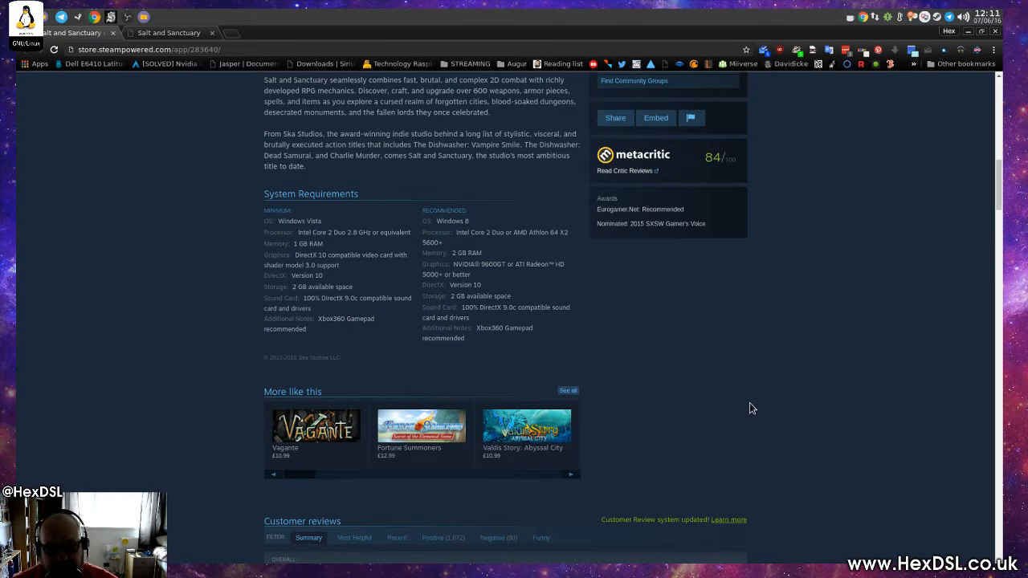
mouse_move(564, 538)
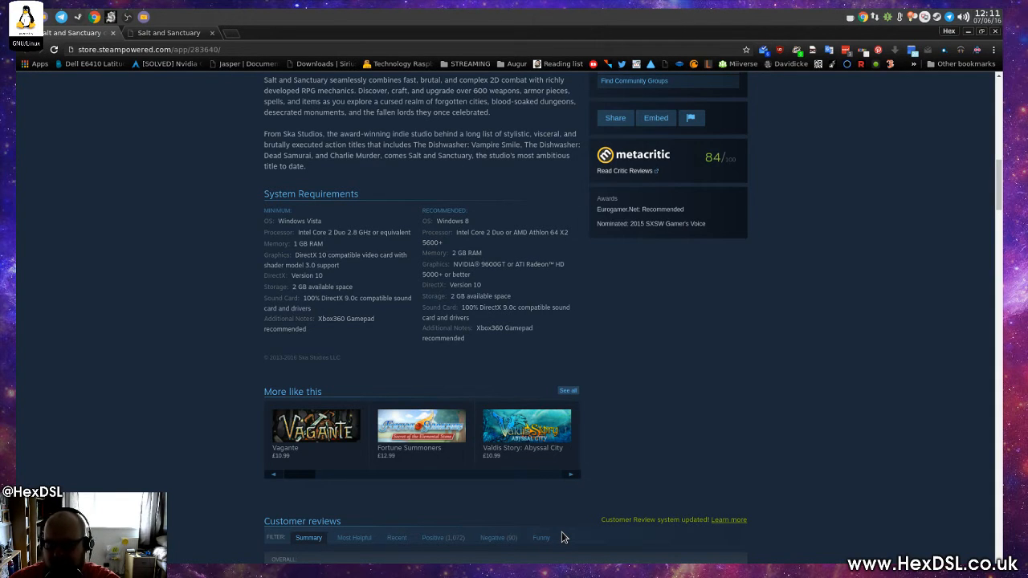
Read through the mostly Recommended player reviews to the end of the list.
scroll("down", 3)
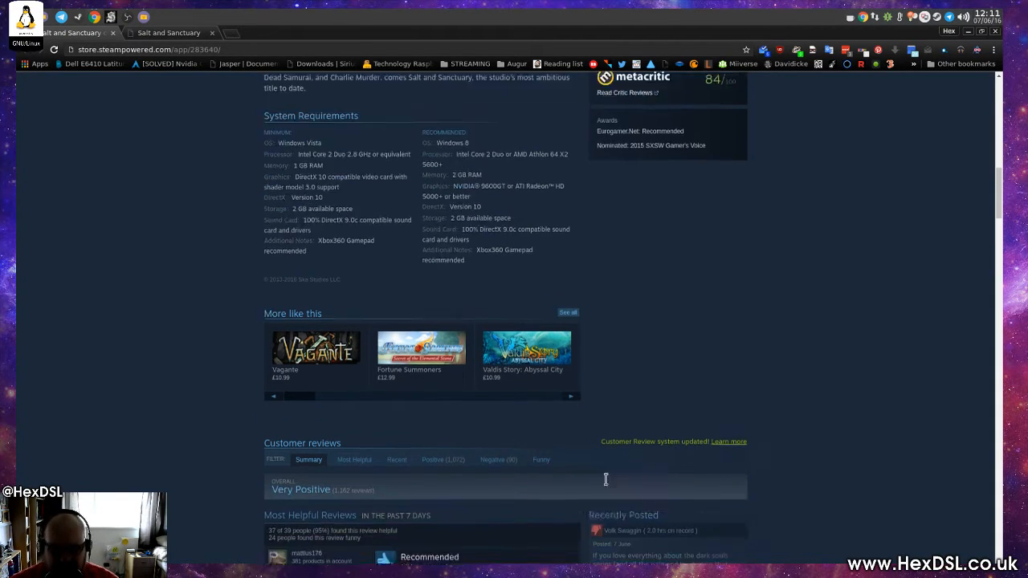
scroll("down", 3)
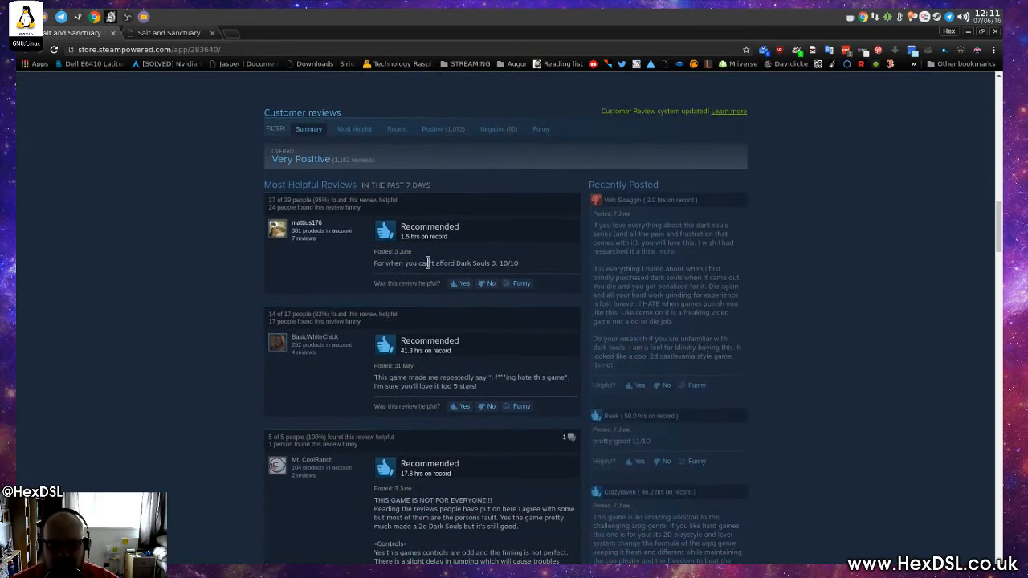
scroll("down", 3)
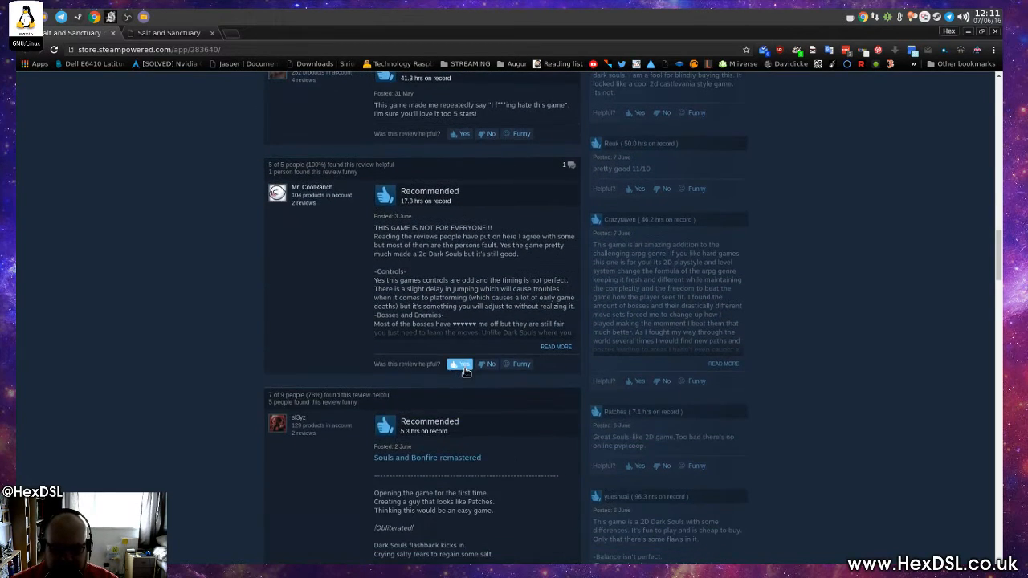
scroll("down", 3)
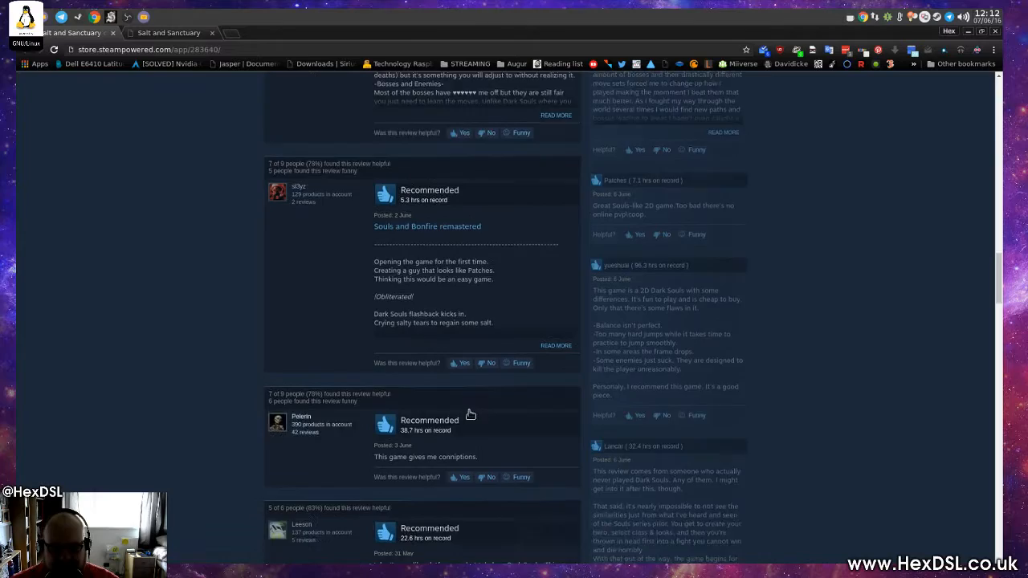
scroll("down", 3)
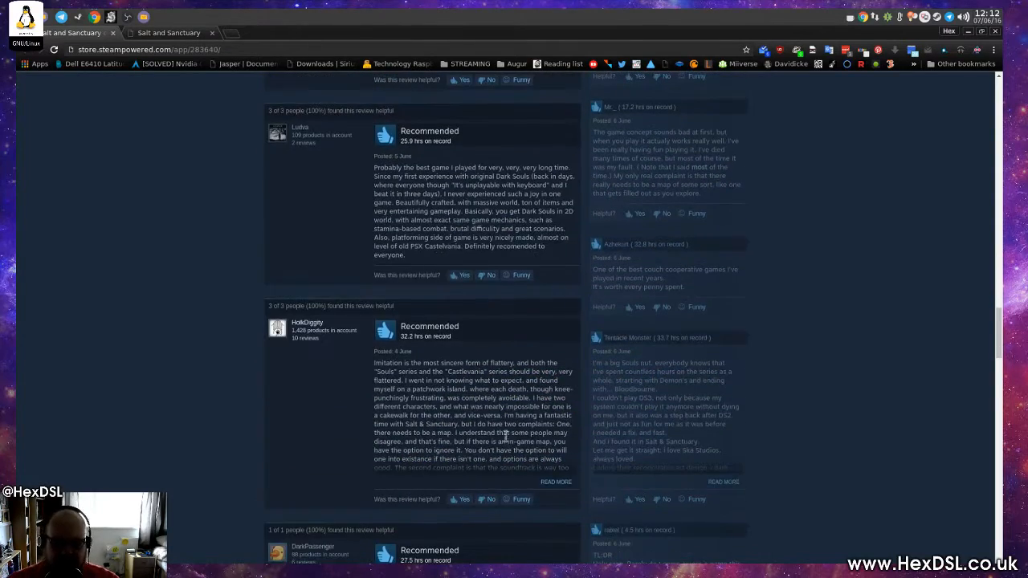
scroll("down", 3)
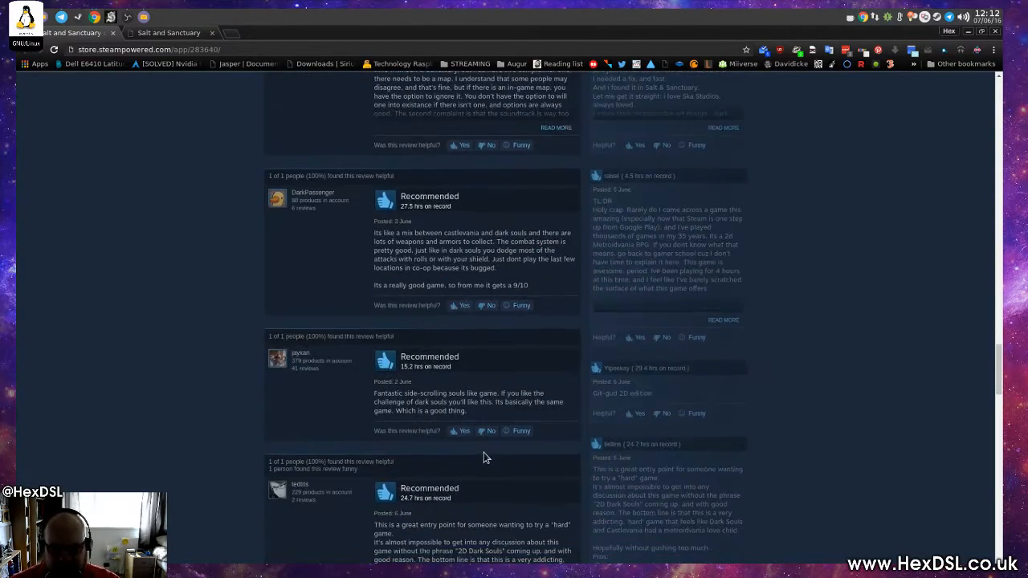
scroll("down", 3)
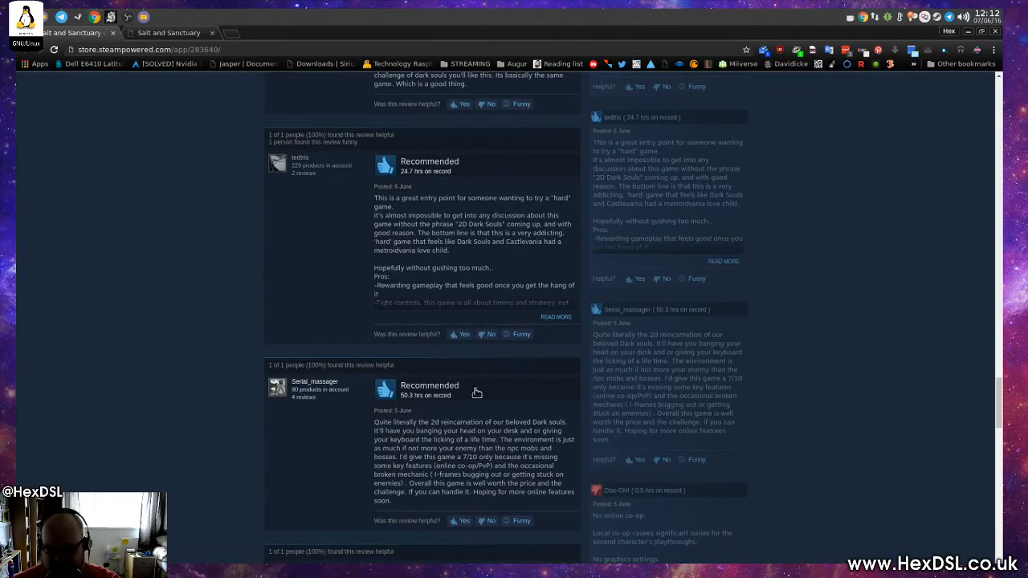
scroll("down", 3)
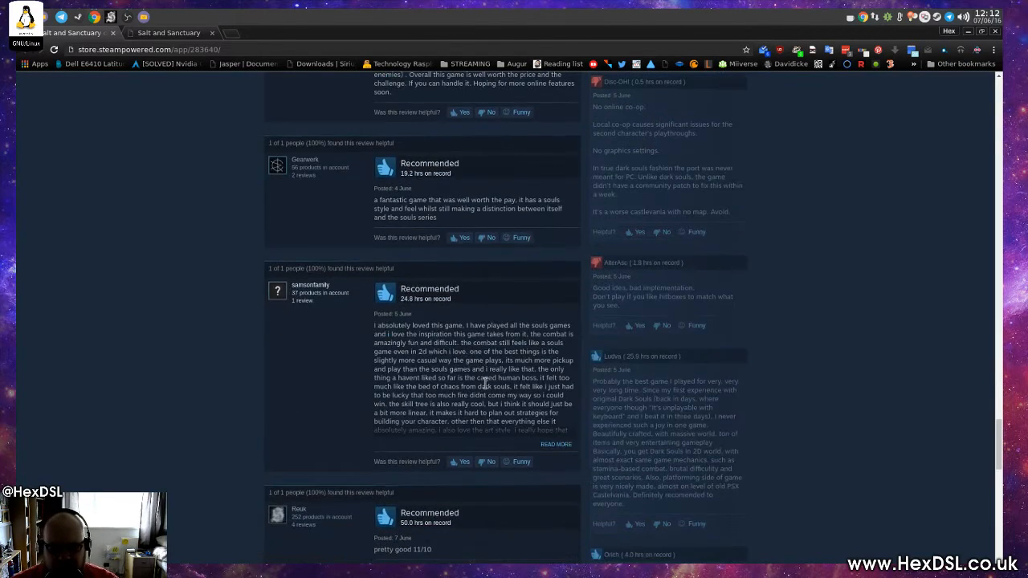
scroll("down", 3)
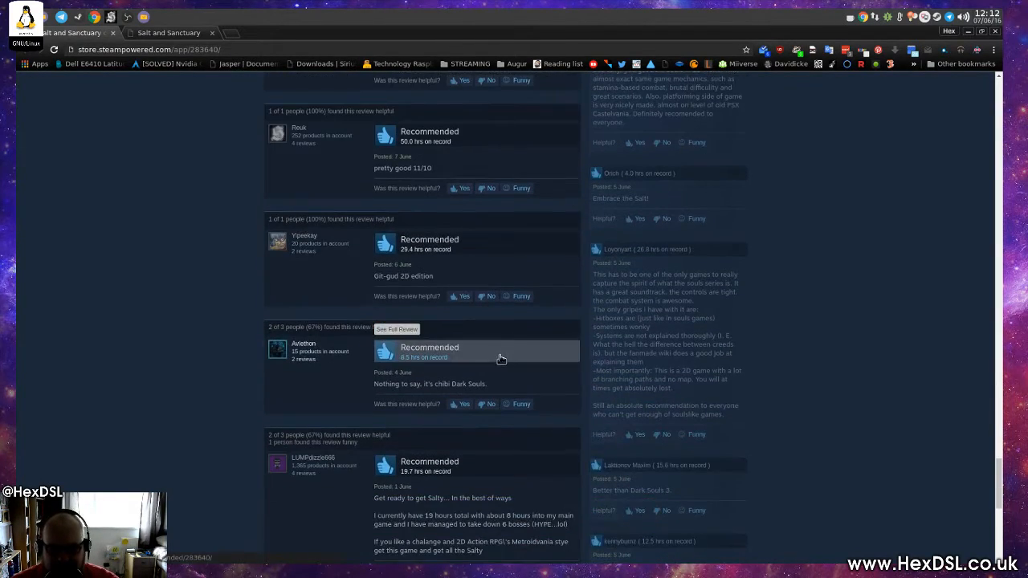
scroll("down", 3)
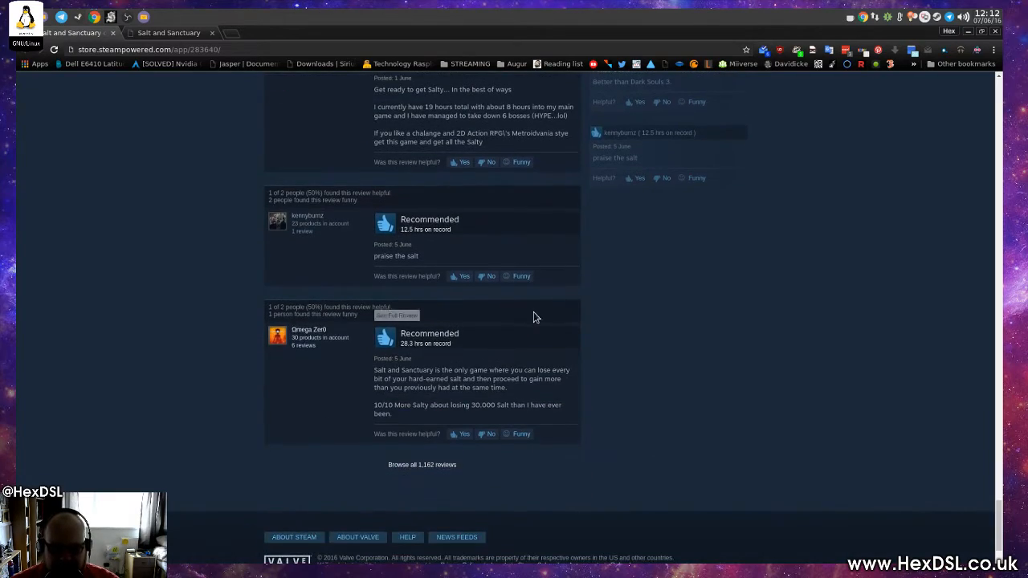
scroll("up", 3)
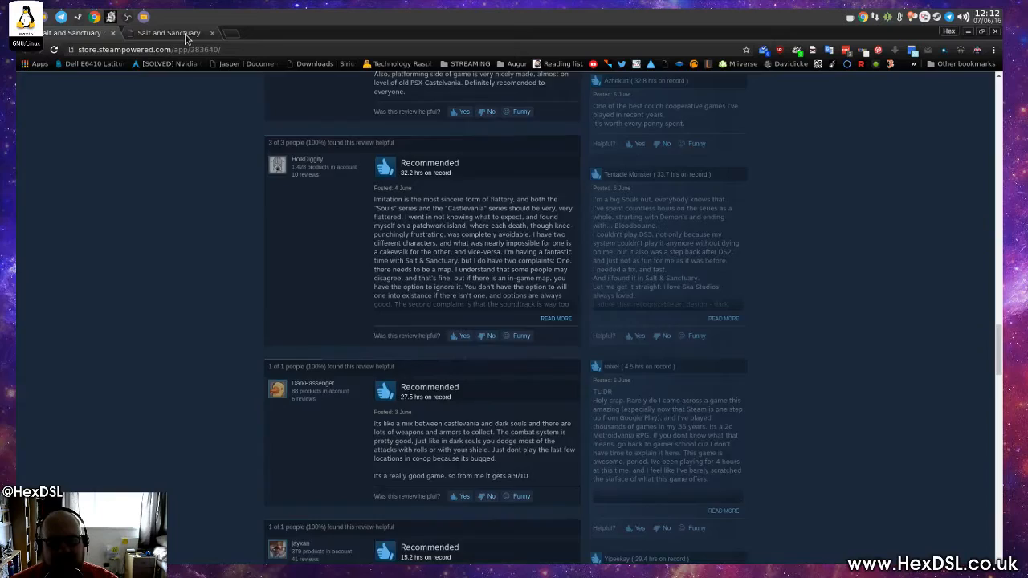
Switch to the ska-studios.com Salt and Sanctuary page and browse its description and screenshots.
left_click(169, 32)
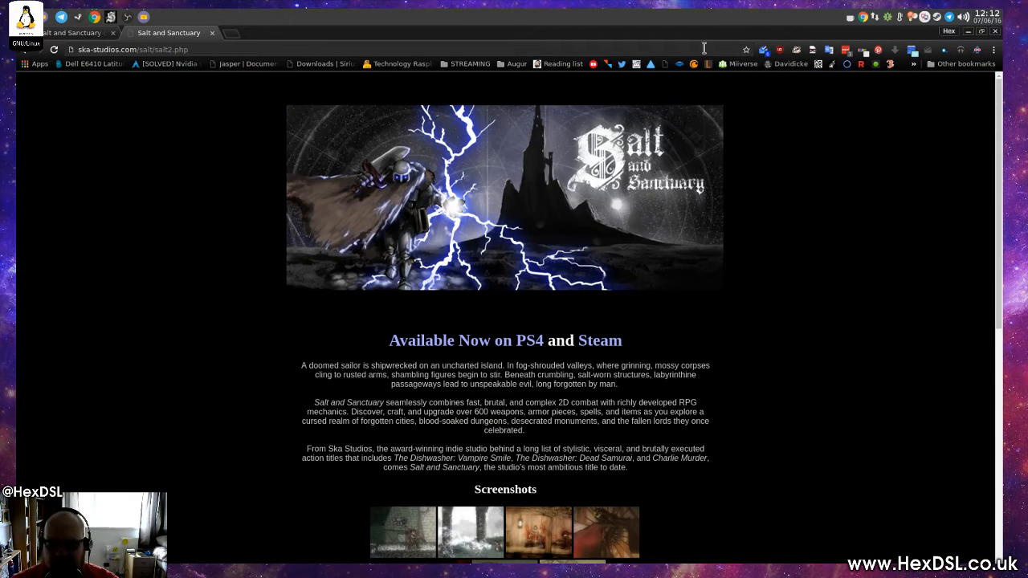
mouse_move(416, 222)
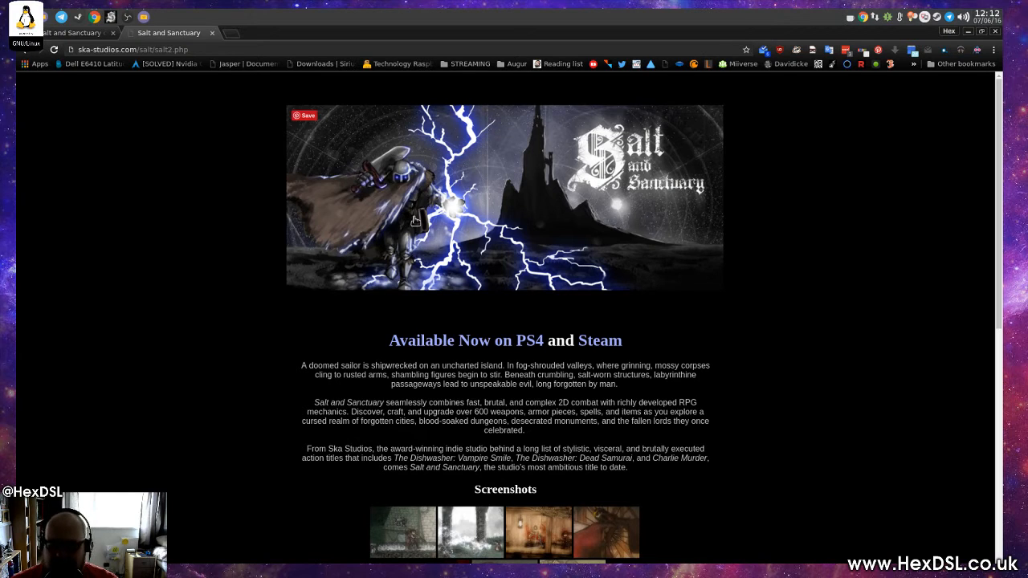
scroll("down", 3)
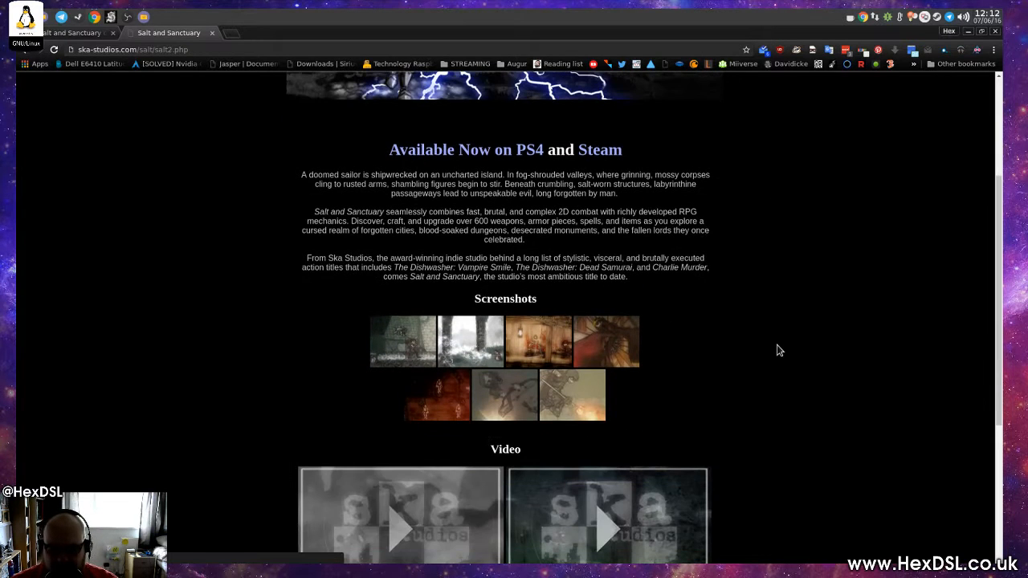
scroll("up", 3)
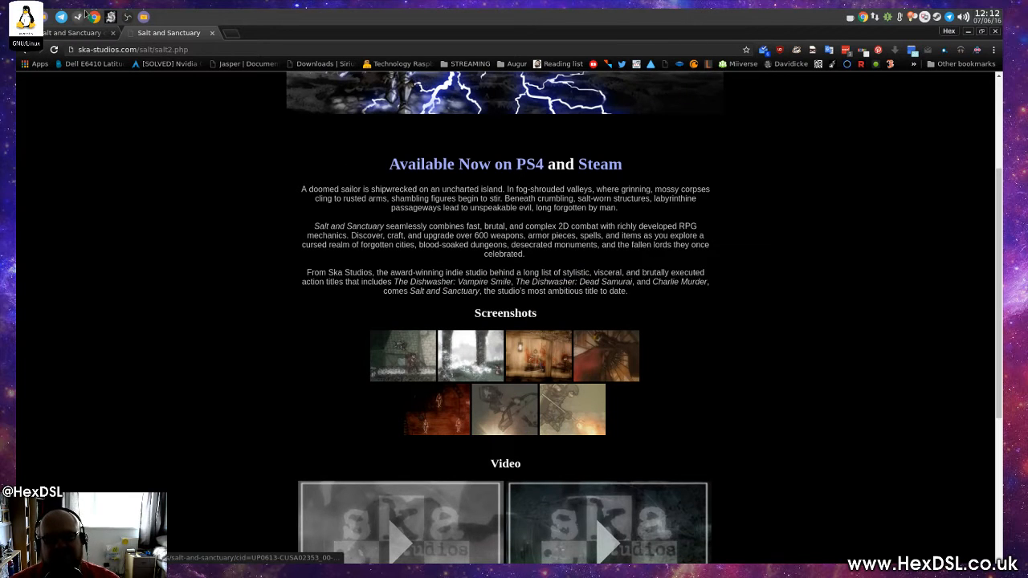
scroll("up", 3)
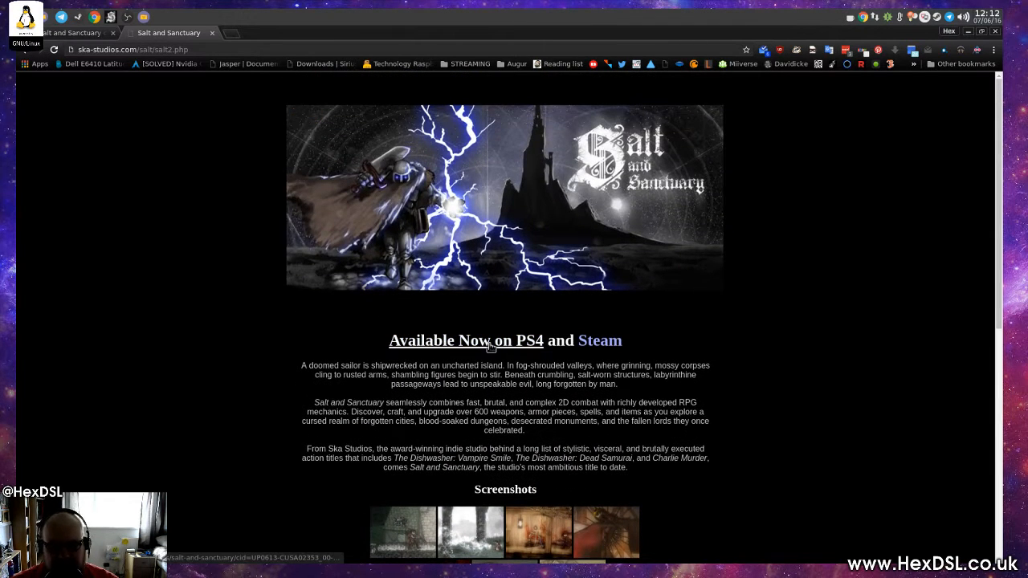
mouse_move(613, 509)
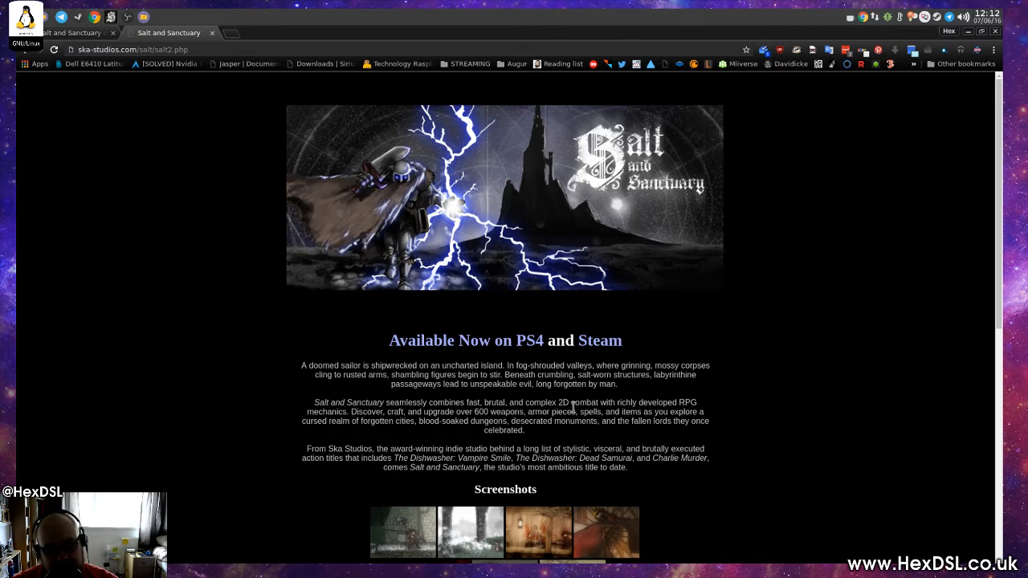
mouse_move(642, 296)
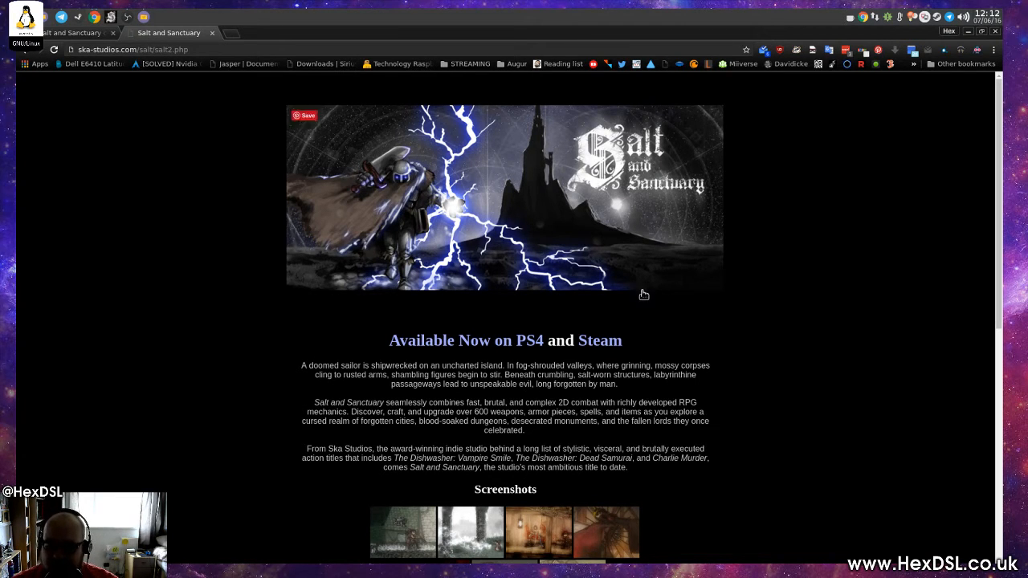
mouse_move(130, 93)
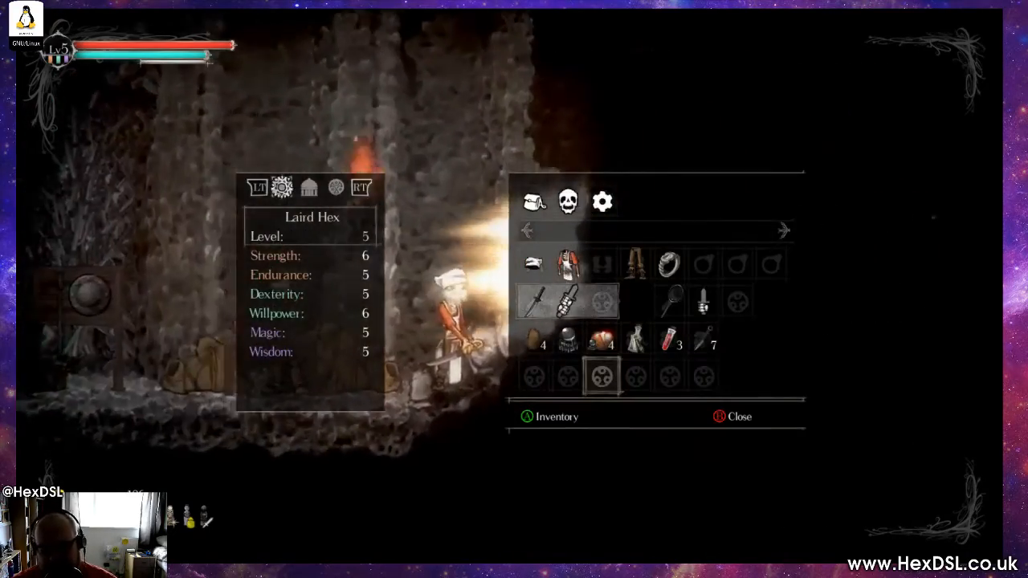
Close the inventory screen to return to the sanctuary.
key("Escape")
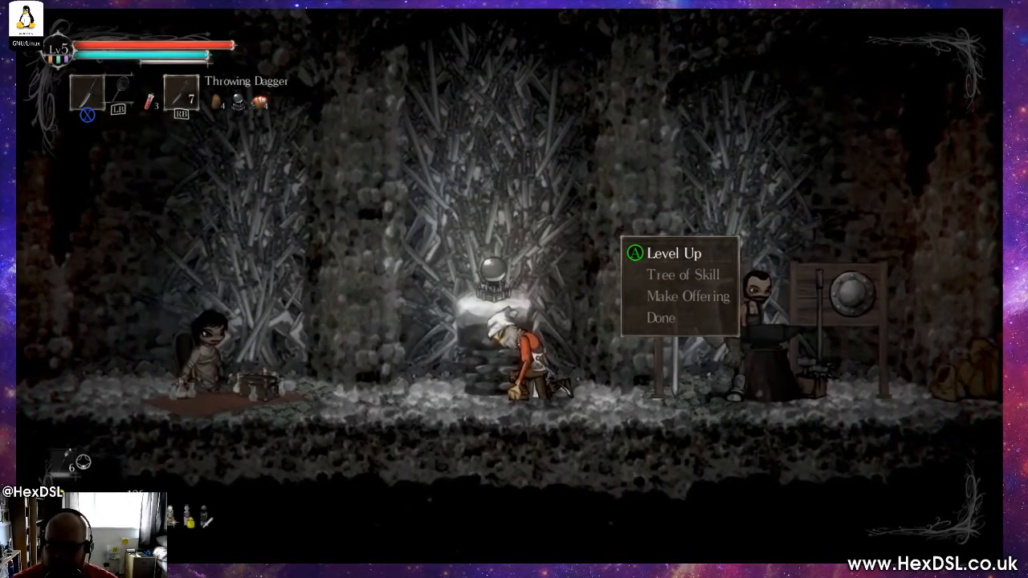
left_click(681, 273)
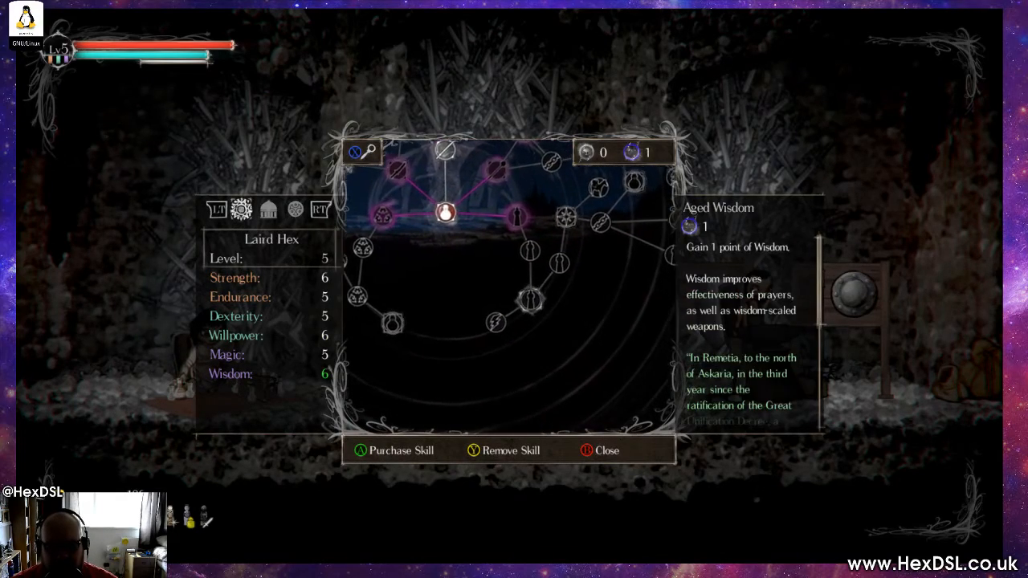
left_click(268, 209)
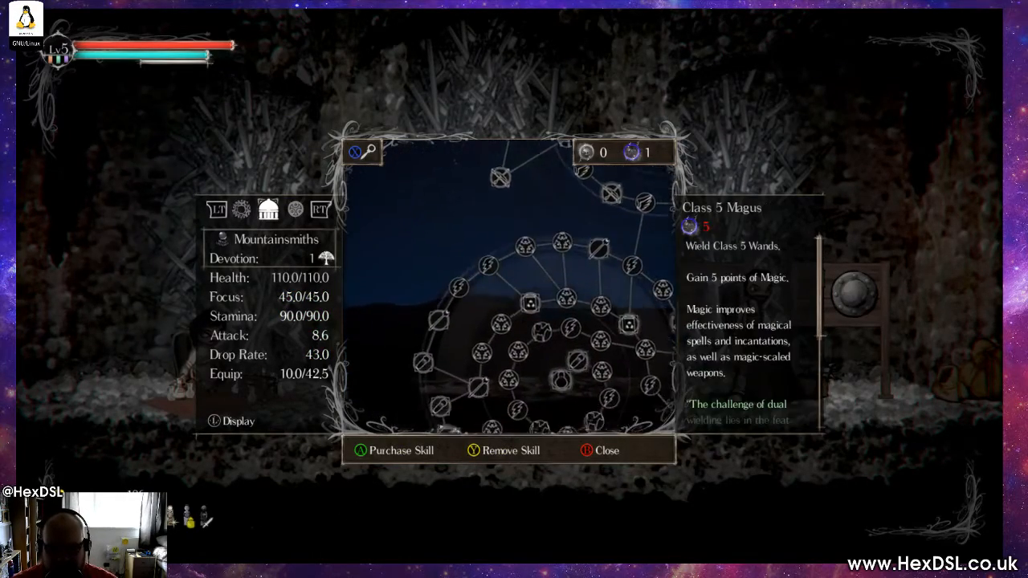
left_click(296, 209)
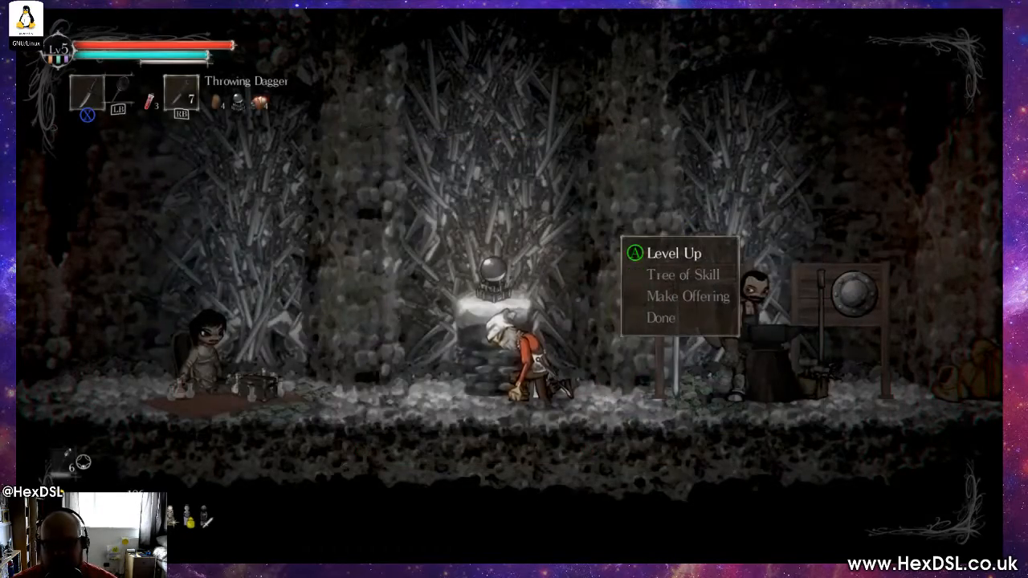
key("A")
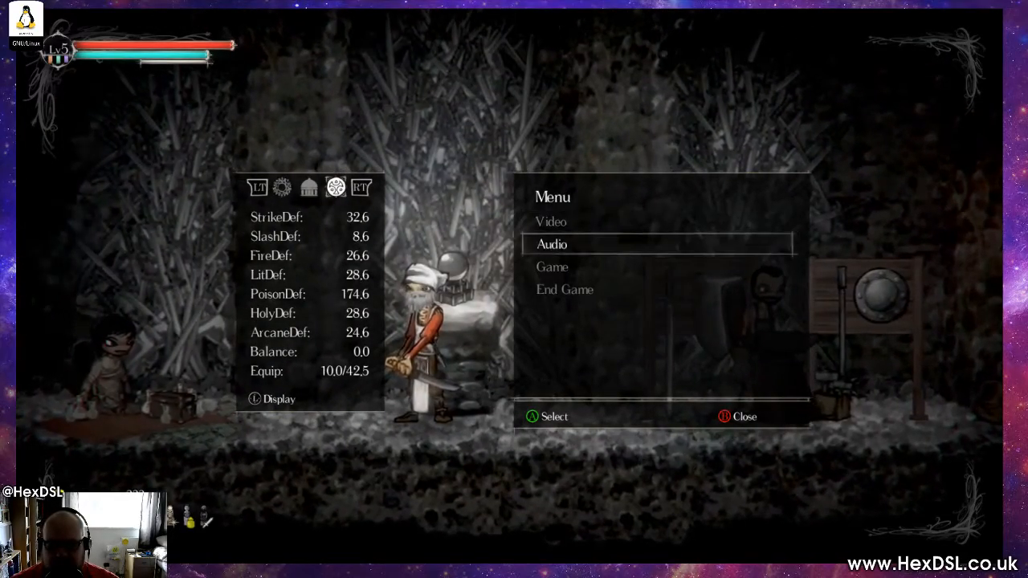
Show Video Settings with 1920 x 1080 resolution and fullscreen on.
left_click(551, 222)
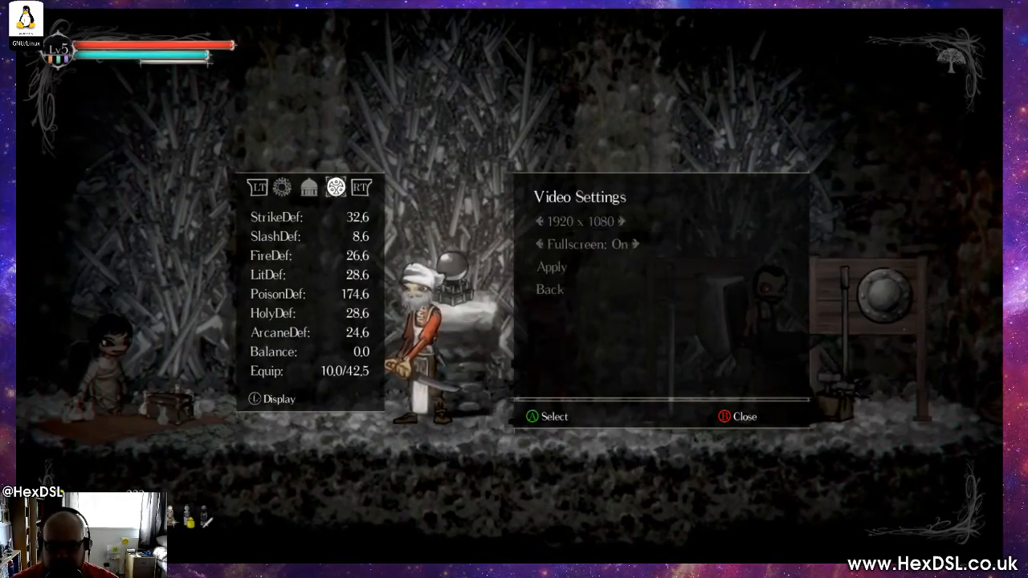